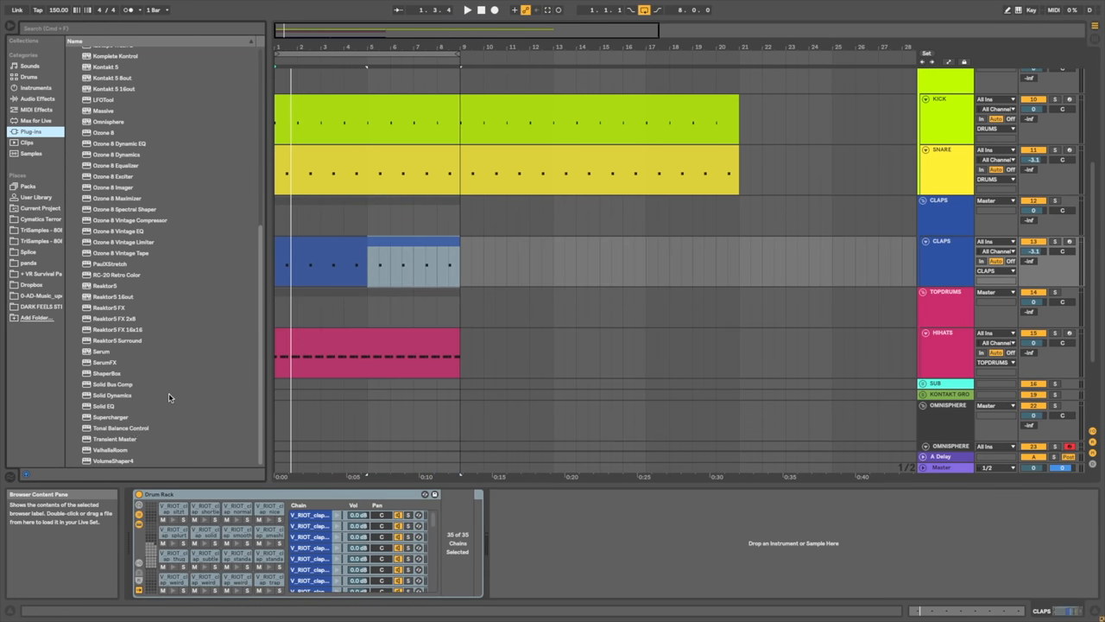
# - Select the ValhallaRoom reverb in the Browser's Plug-Ins list
pyautogui.click(111, 452)
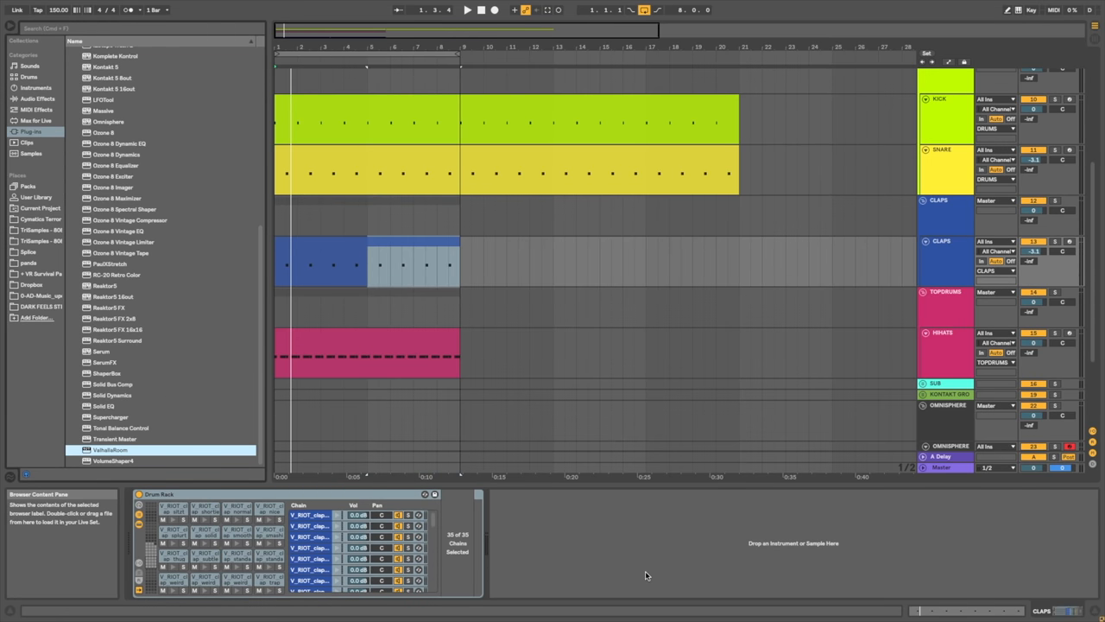